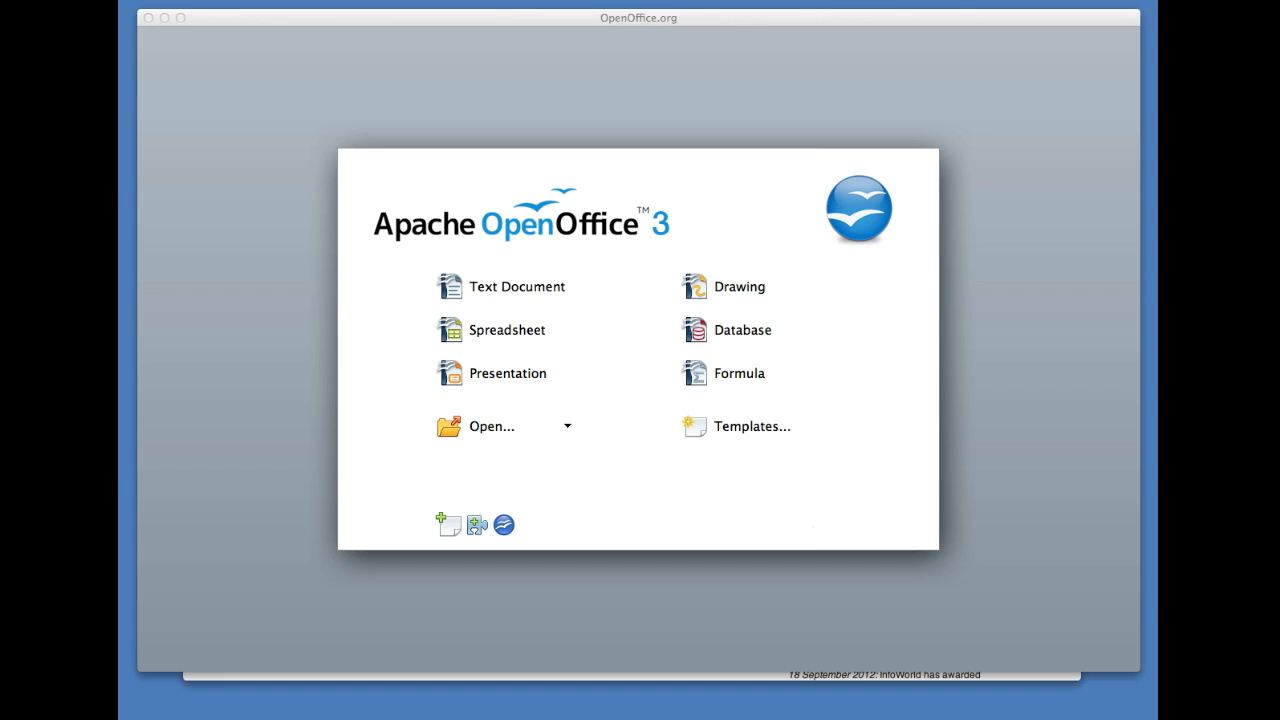
pyautogui.moveTo(472, 644)
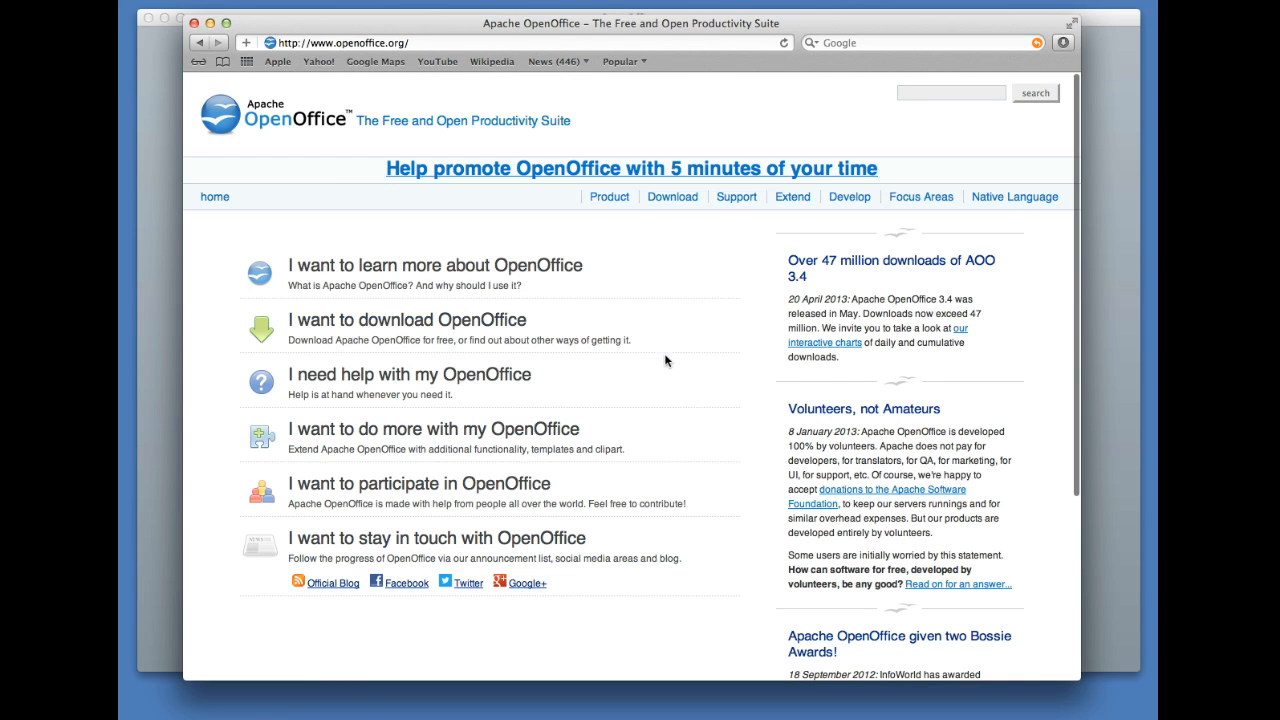
pyautogui.moveTo(453, 229)
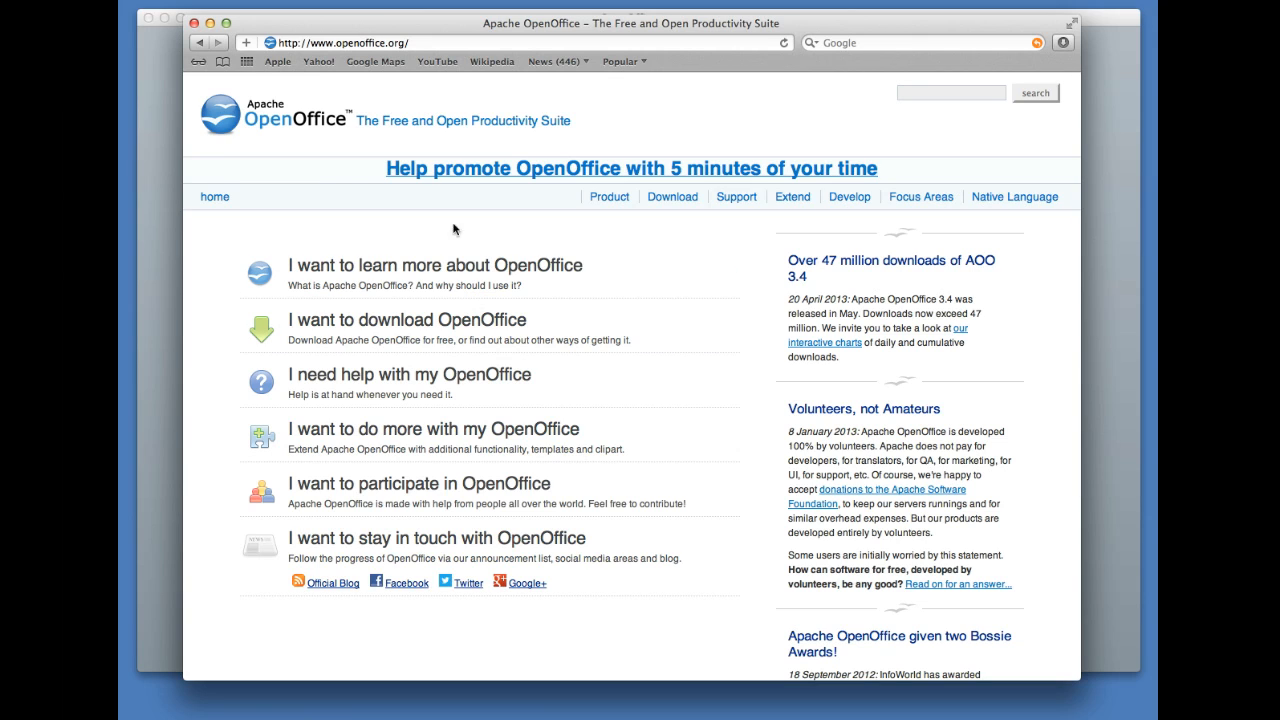
pyautogui.moveTo(417, 64)
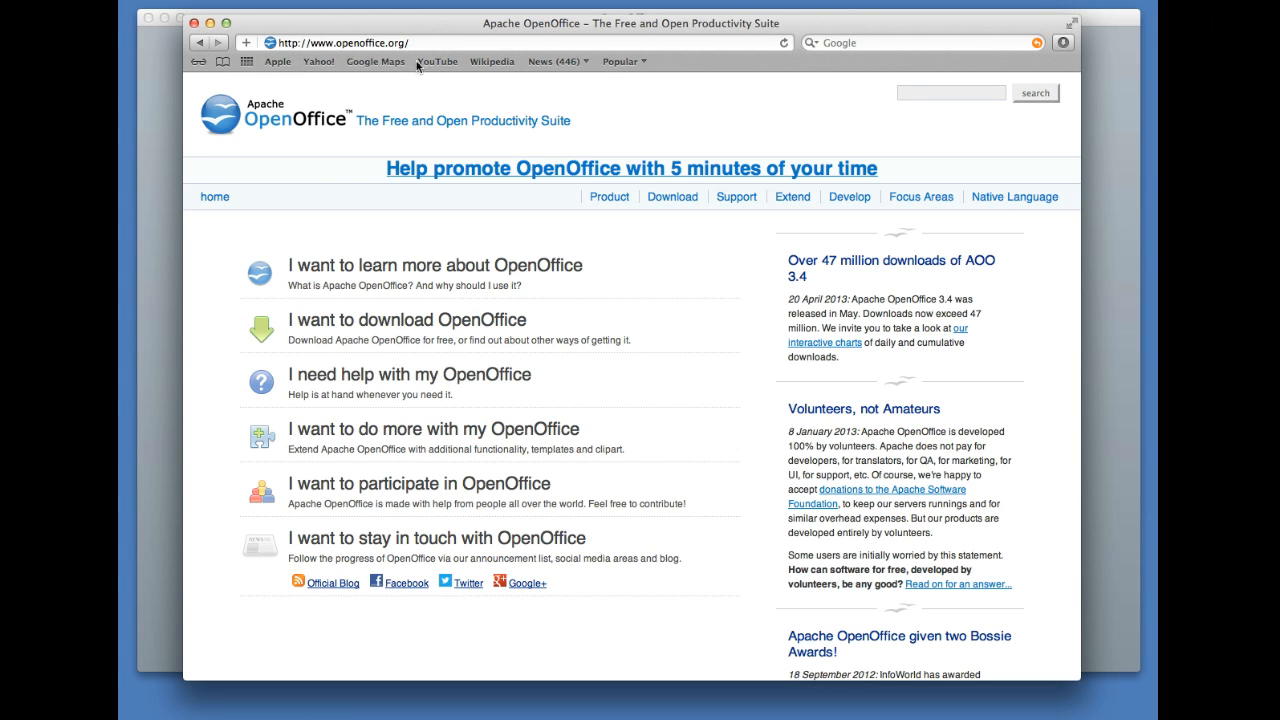
pyautogui.moveTo(428, 50)
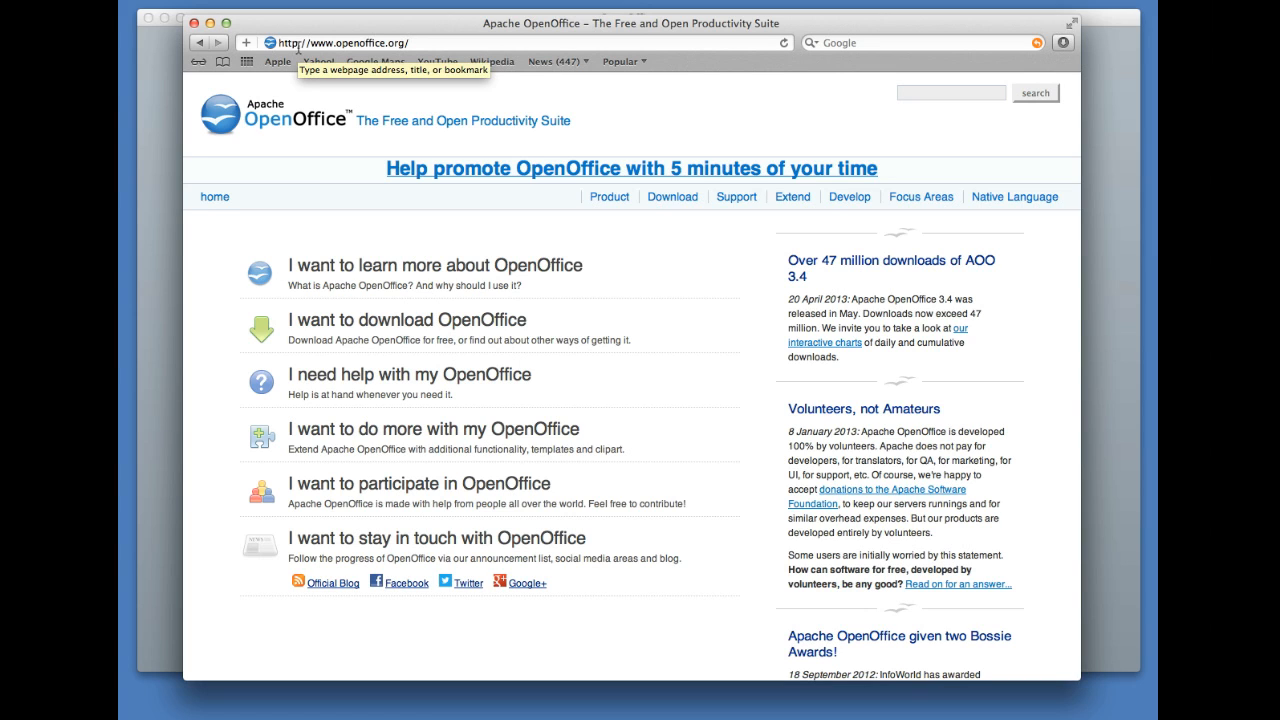
pyautogui.moveTo(275, 204)
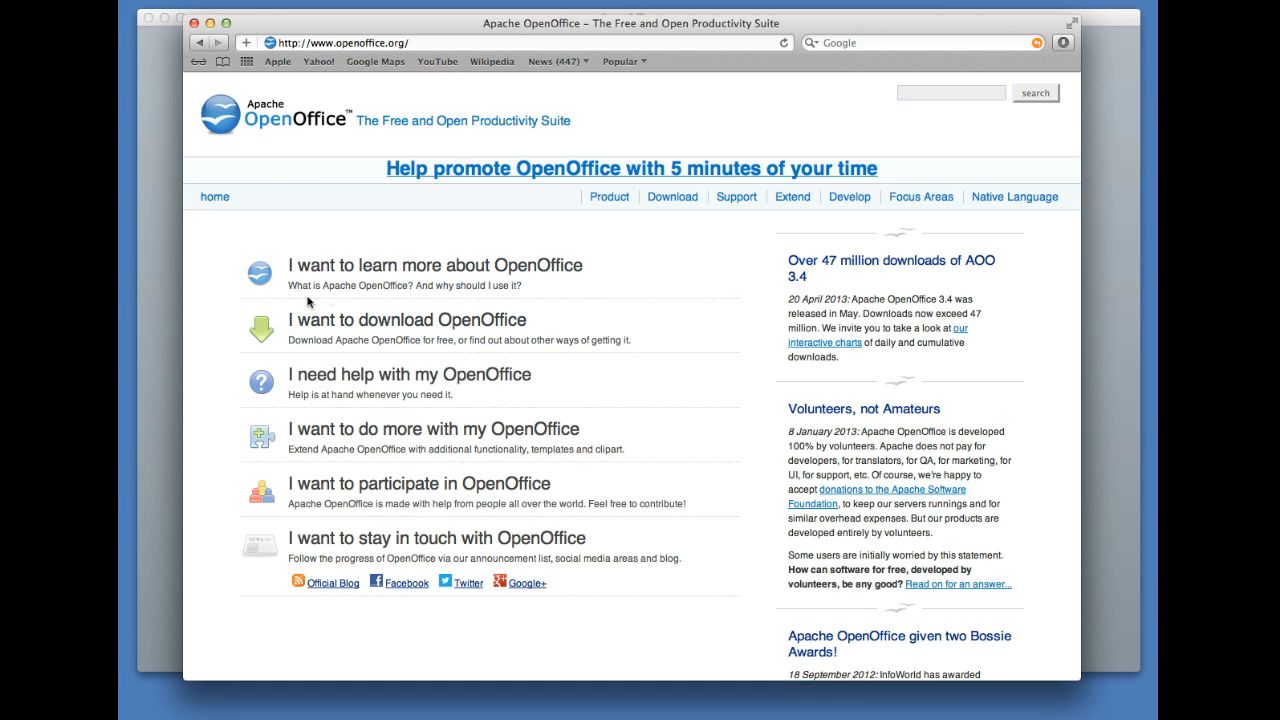
pyautogui.moveTo(352, 308)
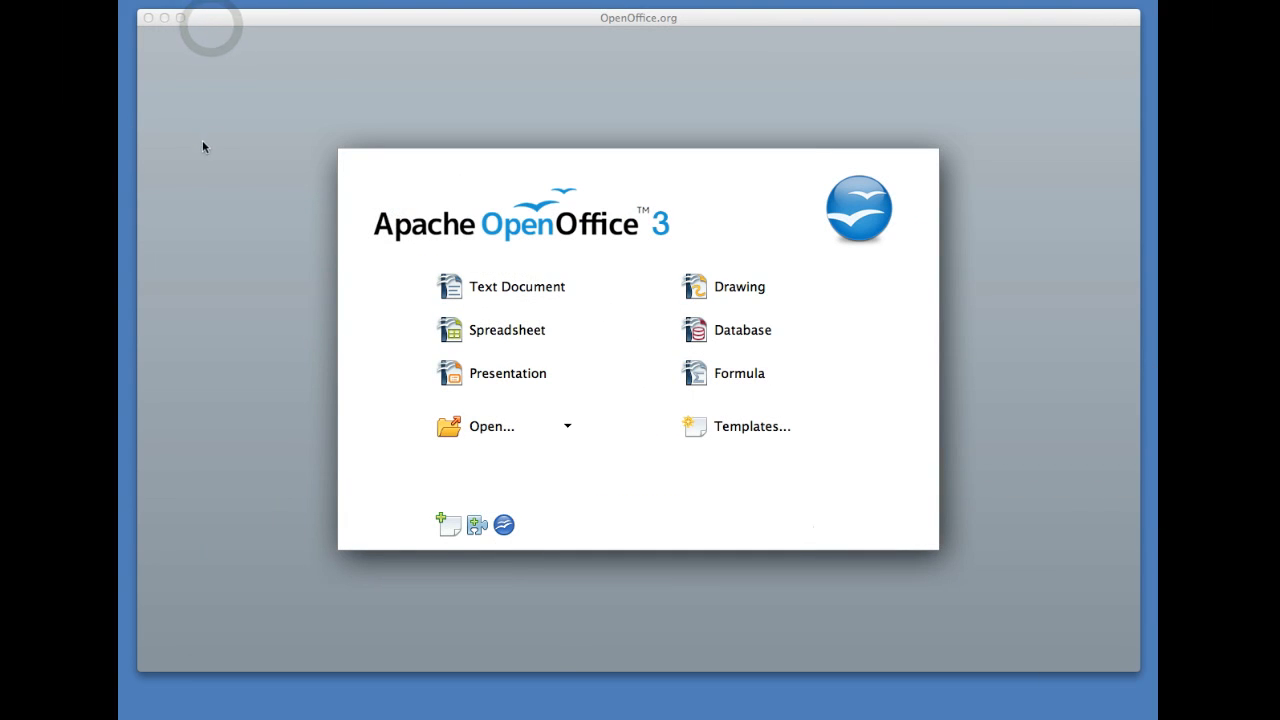
pyautogui.moveTo(693, 576)
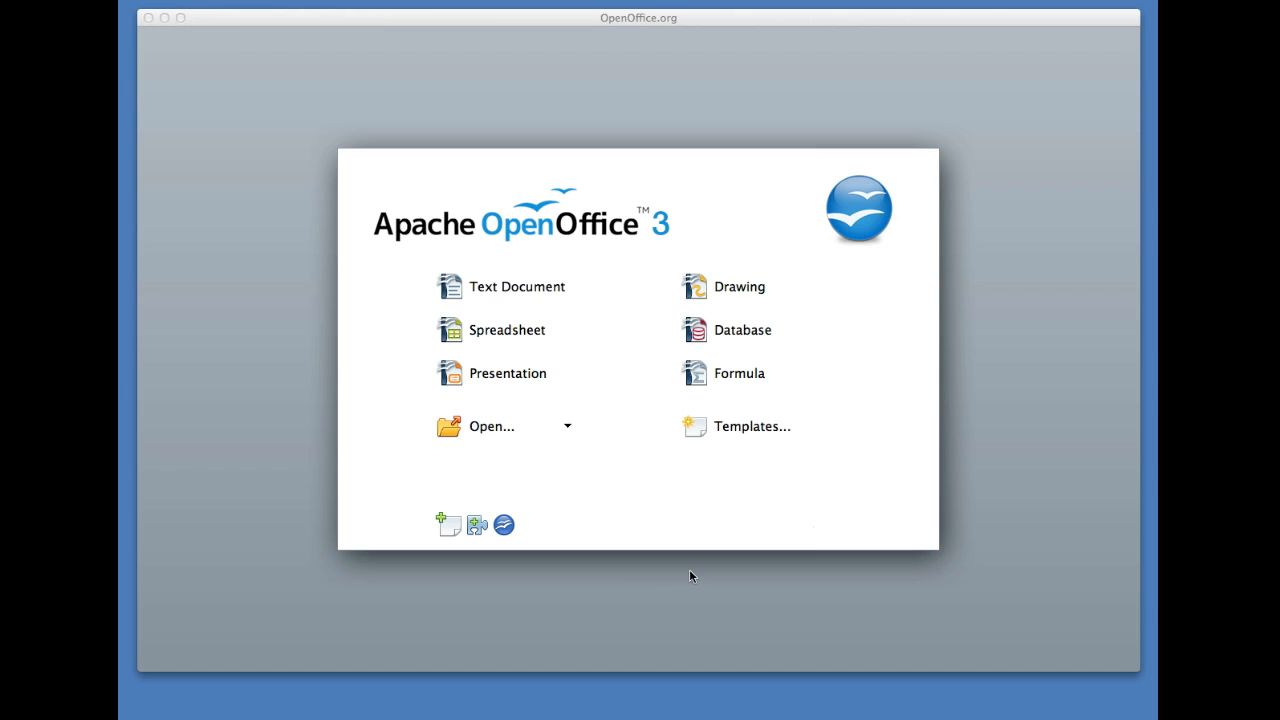
pyautogui.moveTo(747, 428)
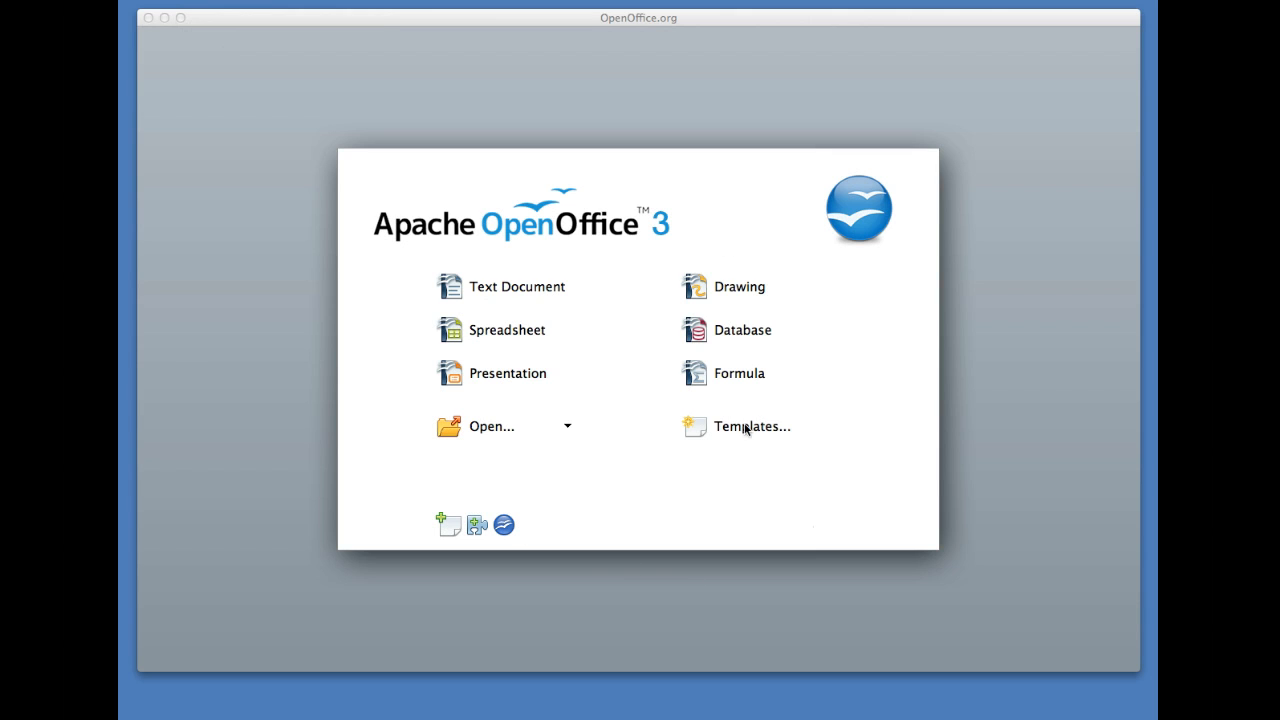
pyautogui.moveTo(748, 330)
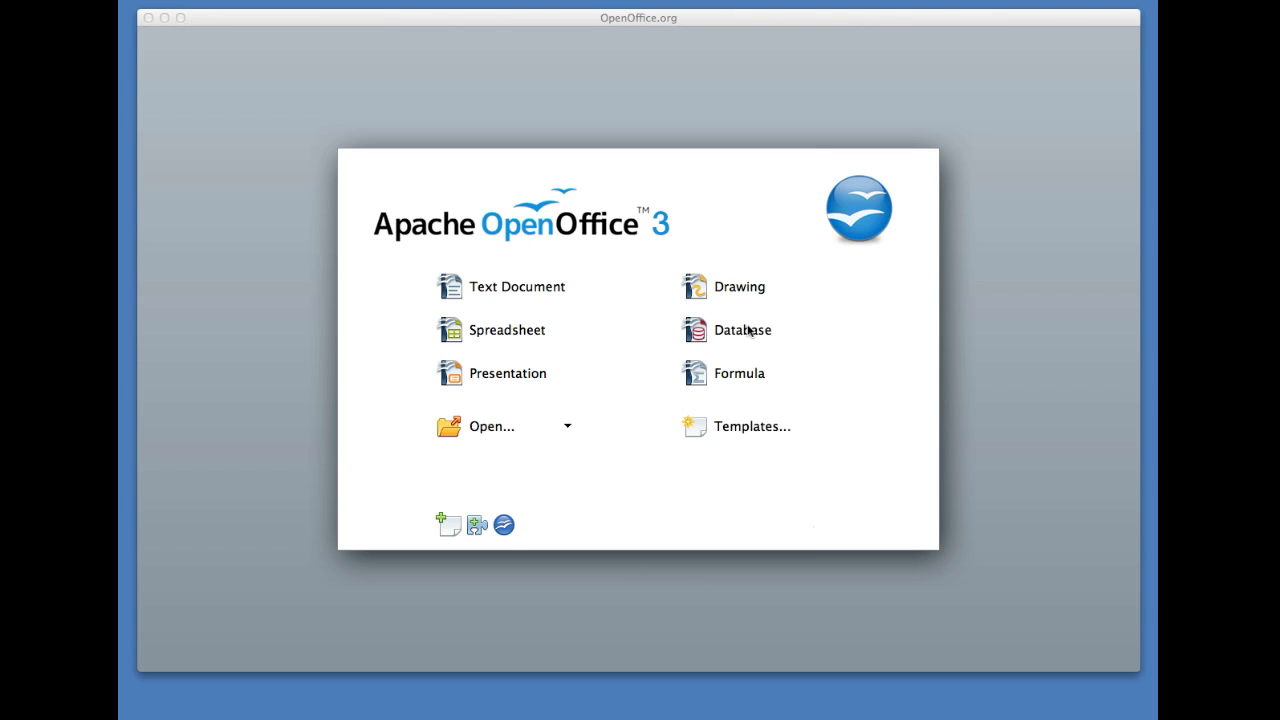
pyautogui.moveTo(688, 578)
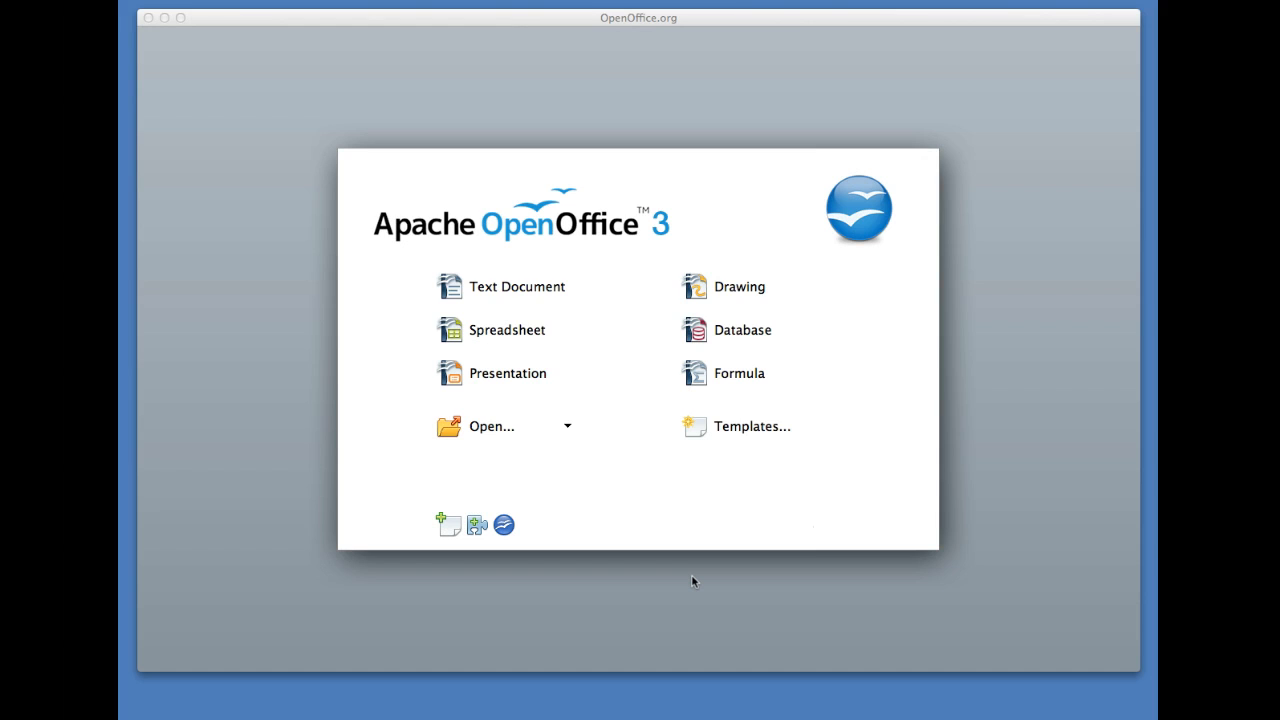
pyautogui.moveTo(202, 478)
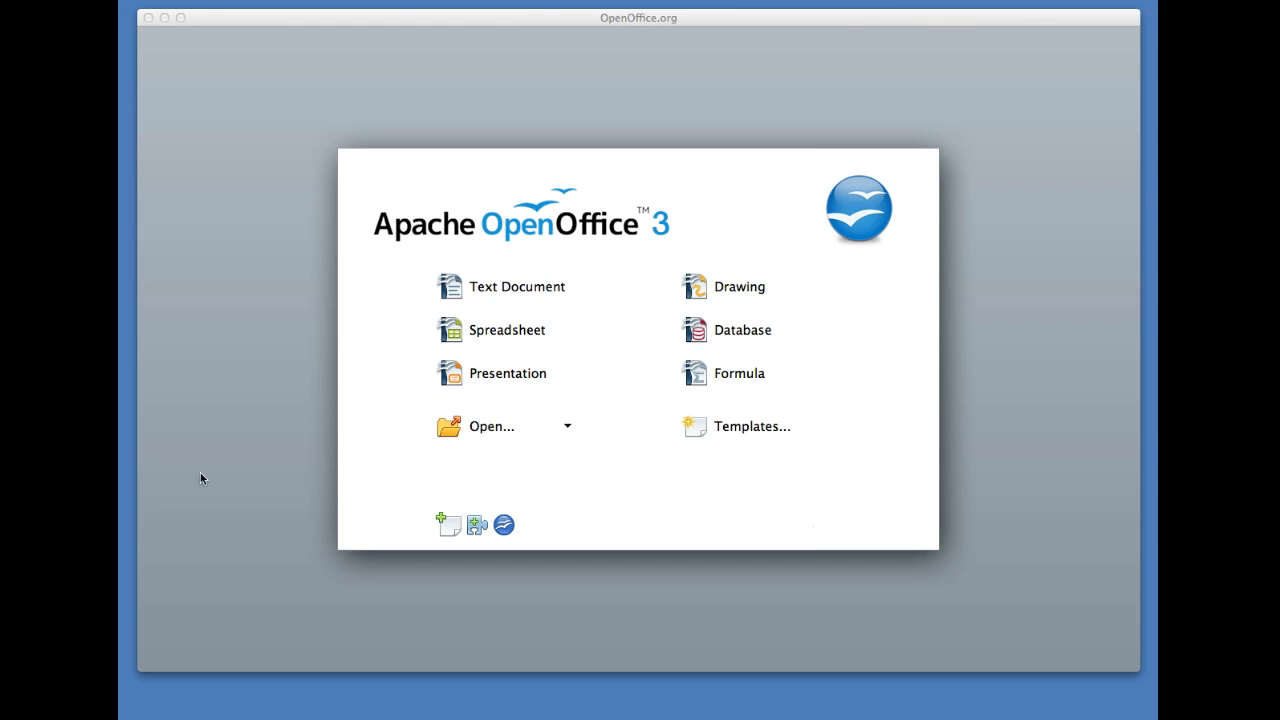
pyautogui.moveTo(929, 547)
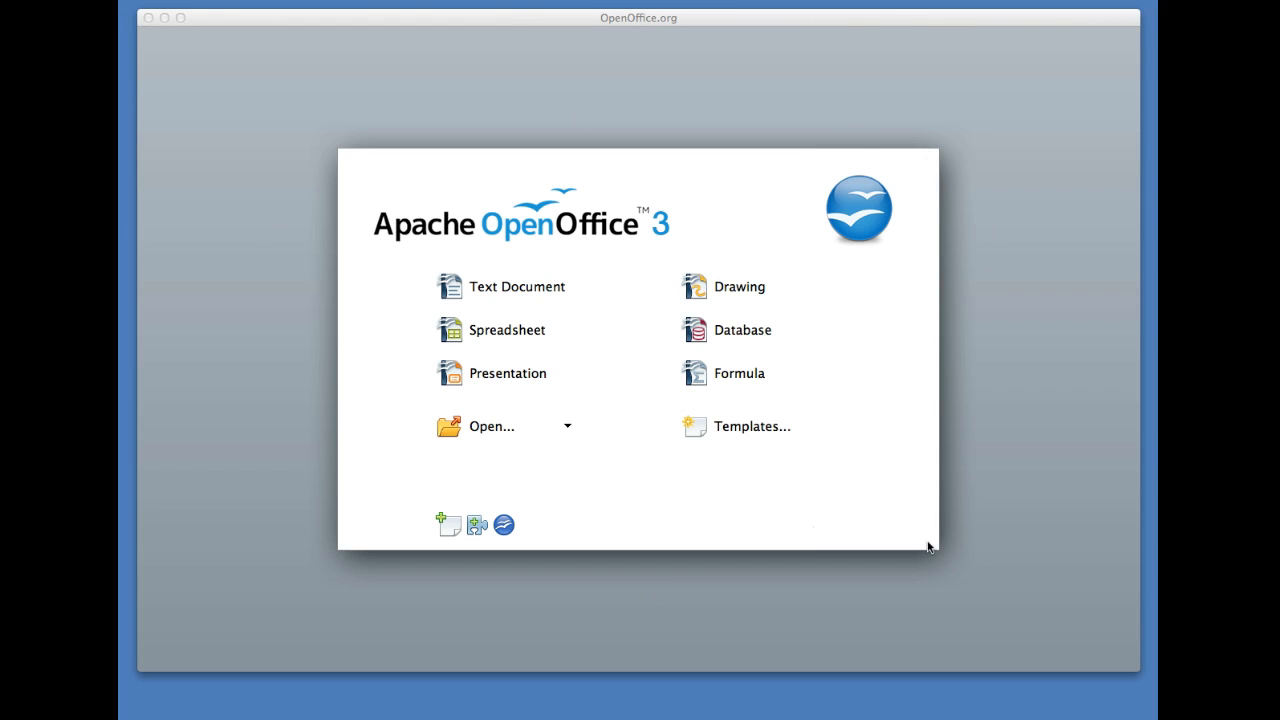